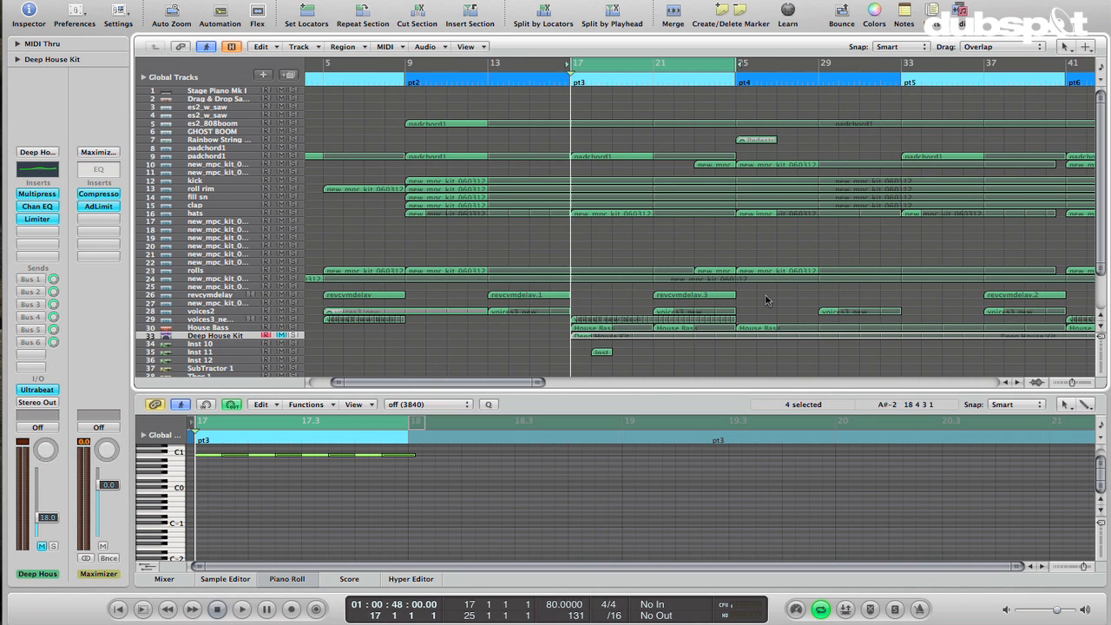
pyautogui.moveTo(611, 257)
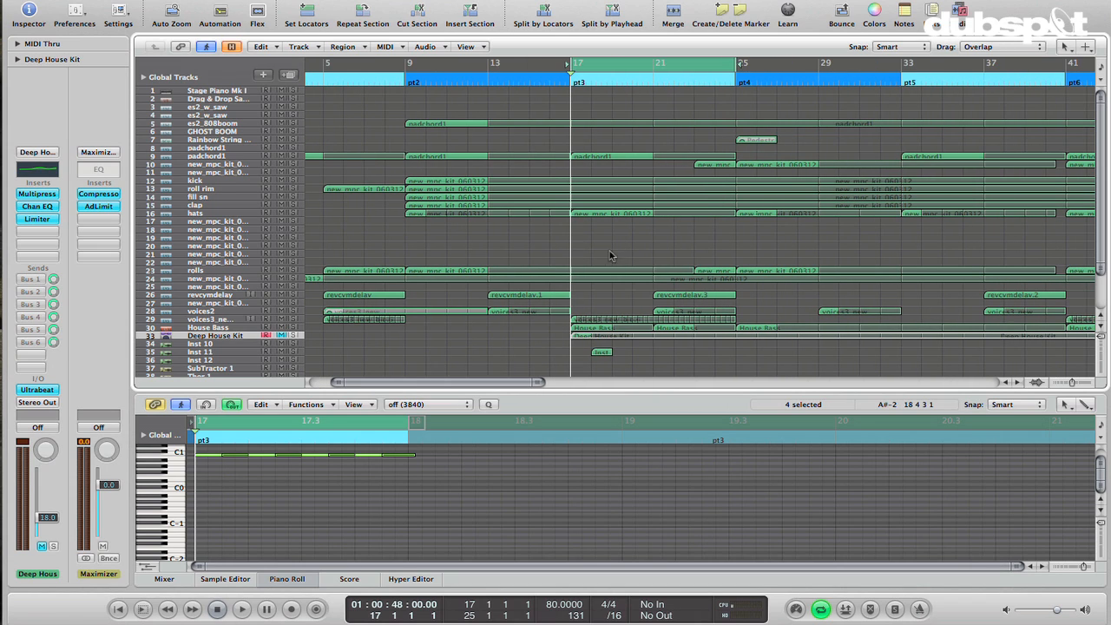
pyautogui.moveTo(670, 309)
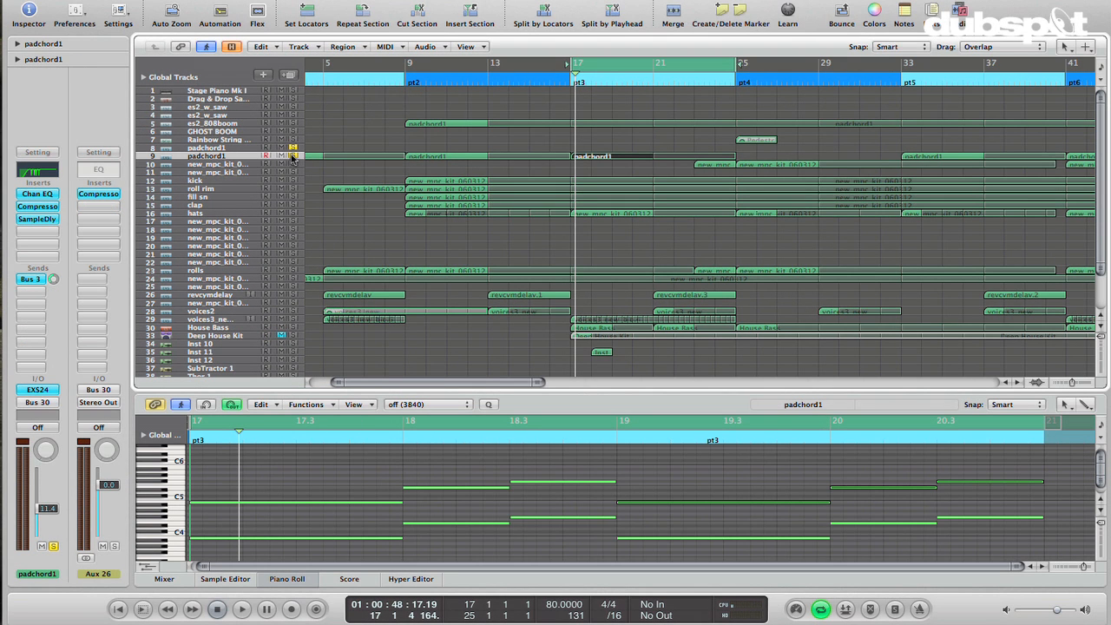
# Select the padchords1 region so its notes appear in the Piano Roll.
pyautogui.click(241, 608)
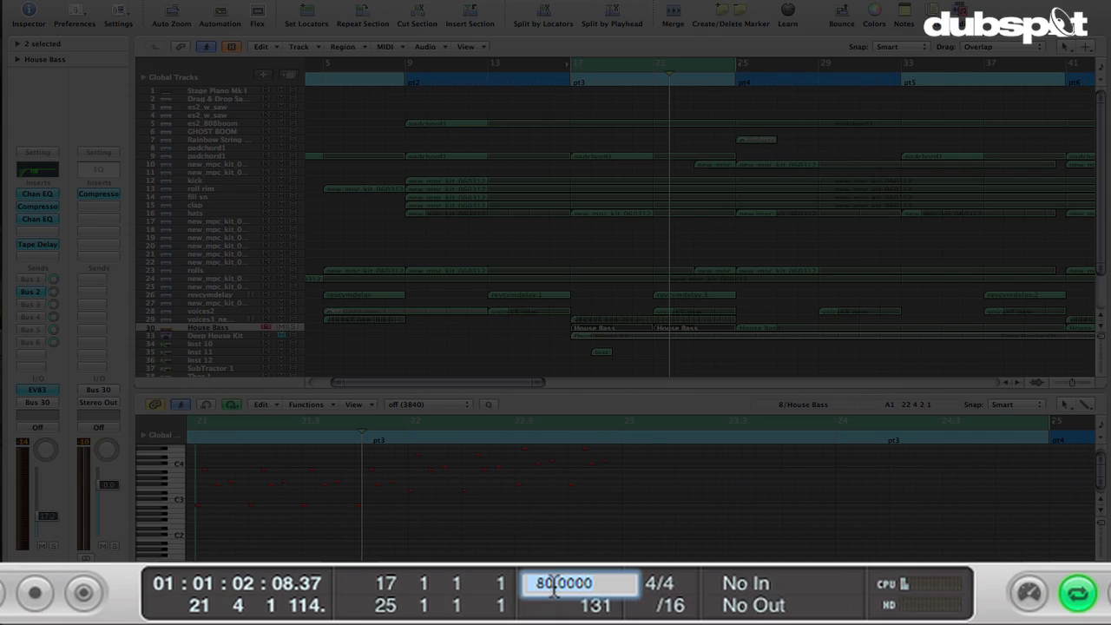
# Enter 60 as the project tempo and select the House Bass track for the bassline.
pyautogui.write('60')
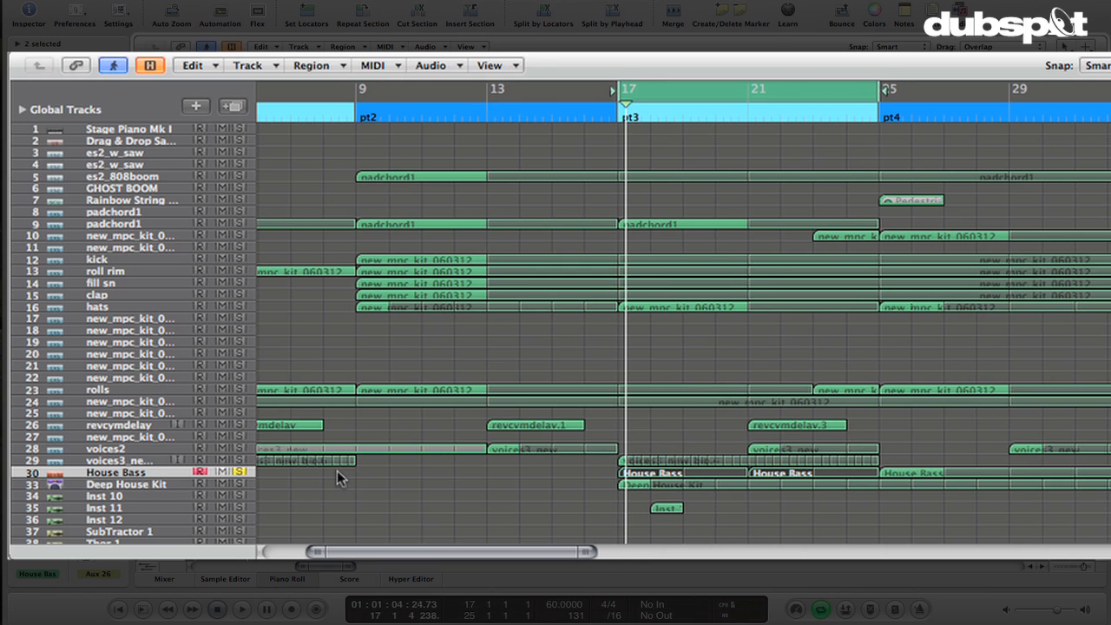
pyautogui.hscroll(3)
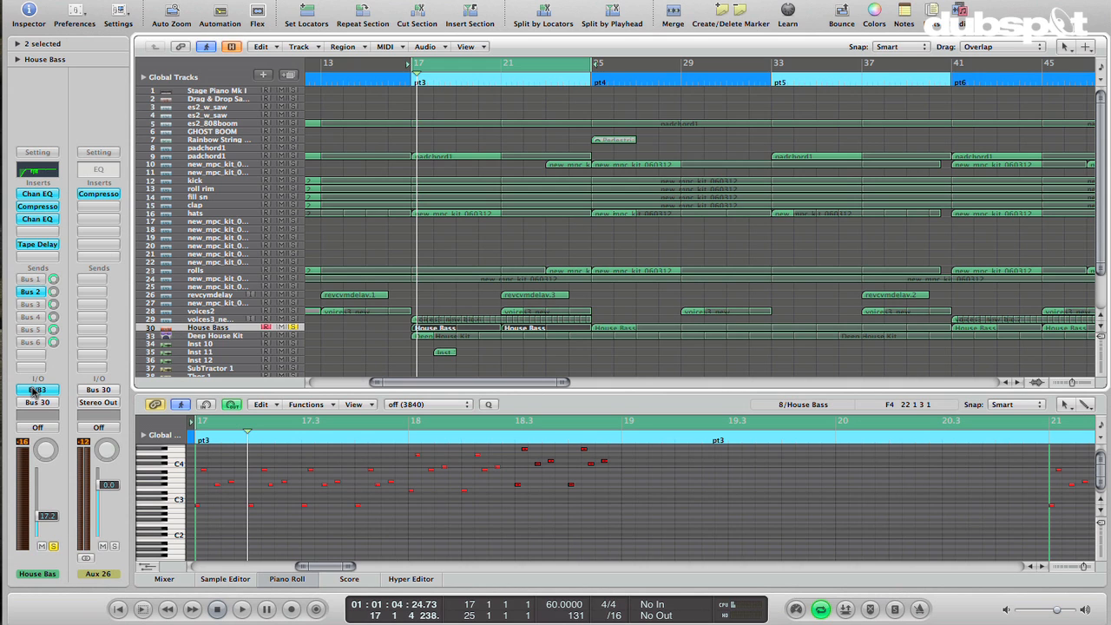
pyautogui.click(38, 389)
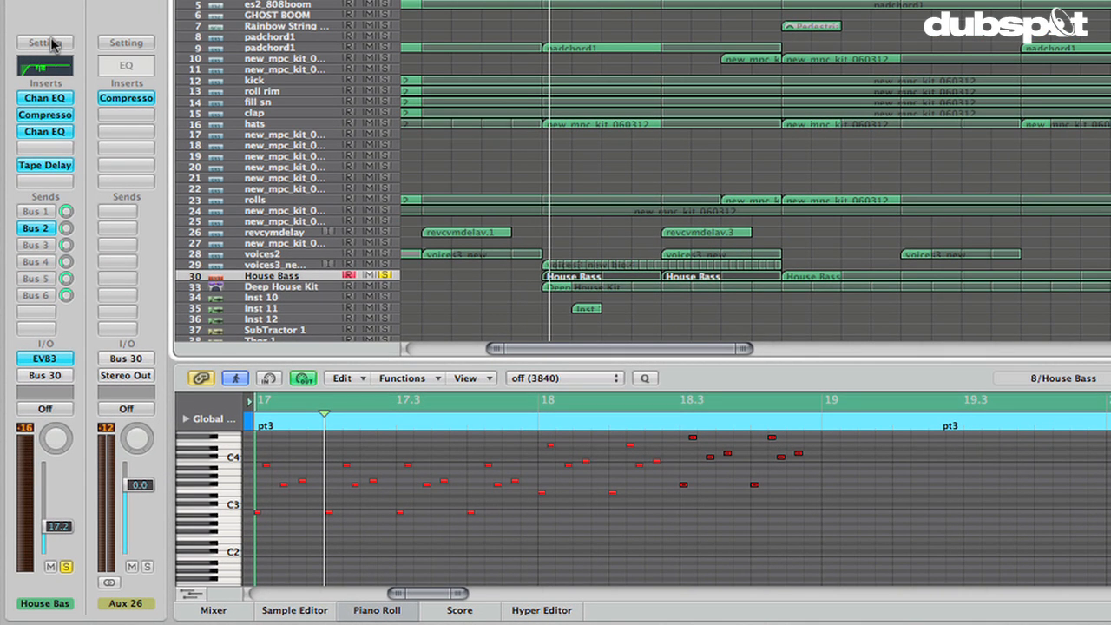
# Add a software instrument track running EVB3 with the Clean Organ House Bass setting.
pyautogui.click(45, 42)
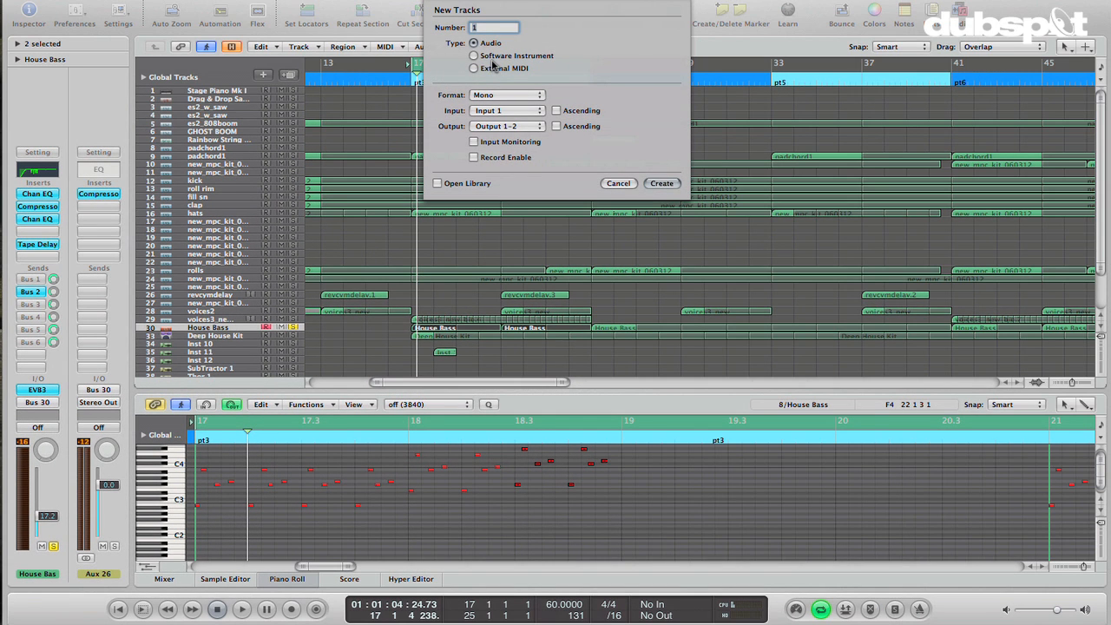
pyautogui.click(618, 185)
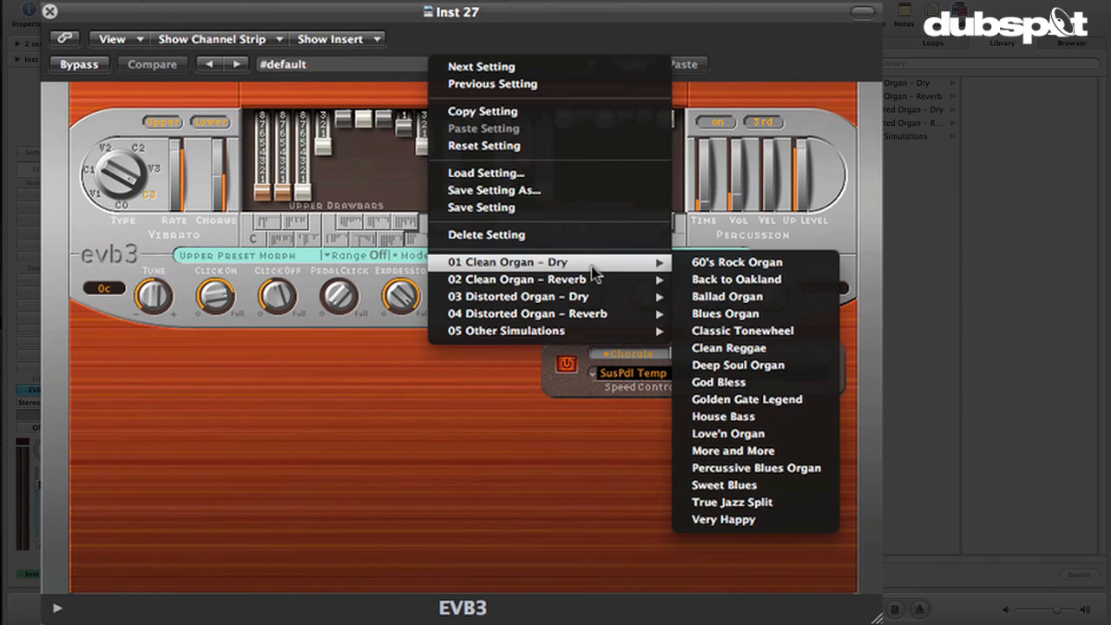
pyautogui.moveTo(799, 432)
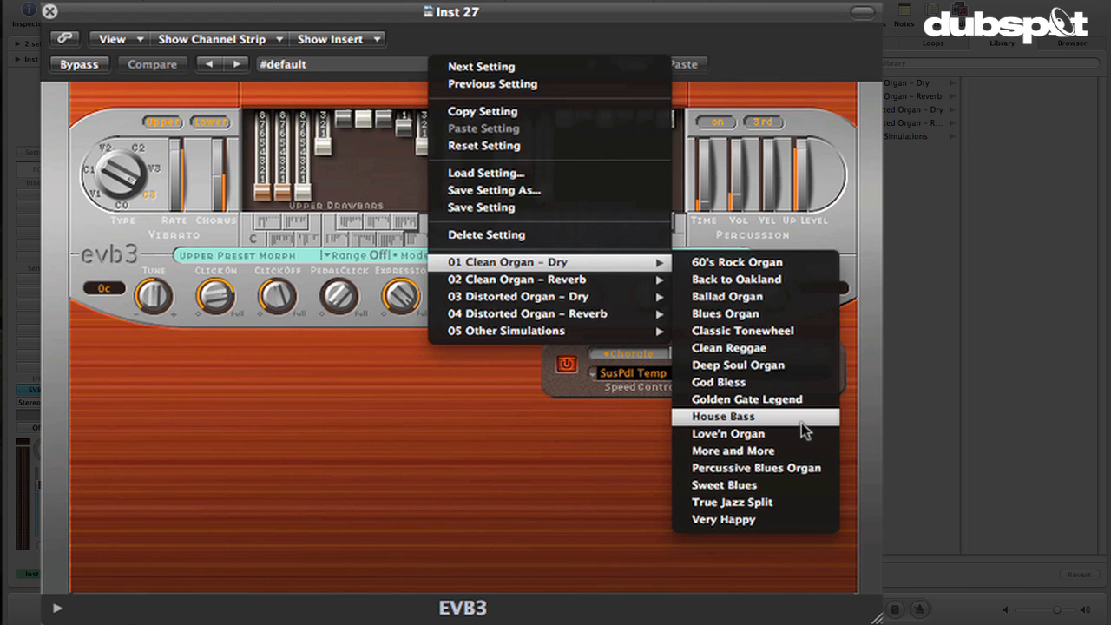
pyautogui.click(722, 417)
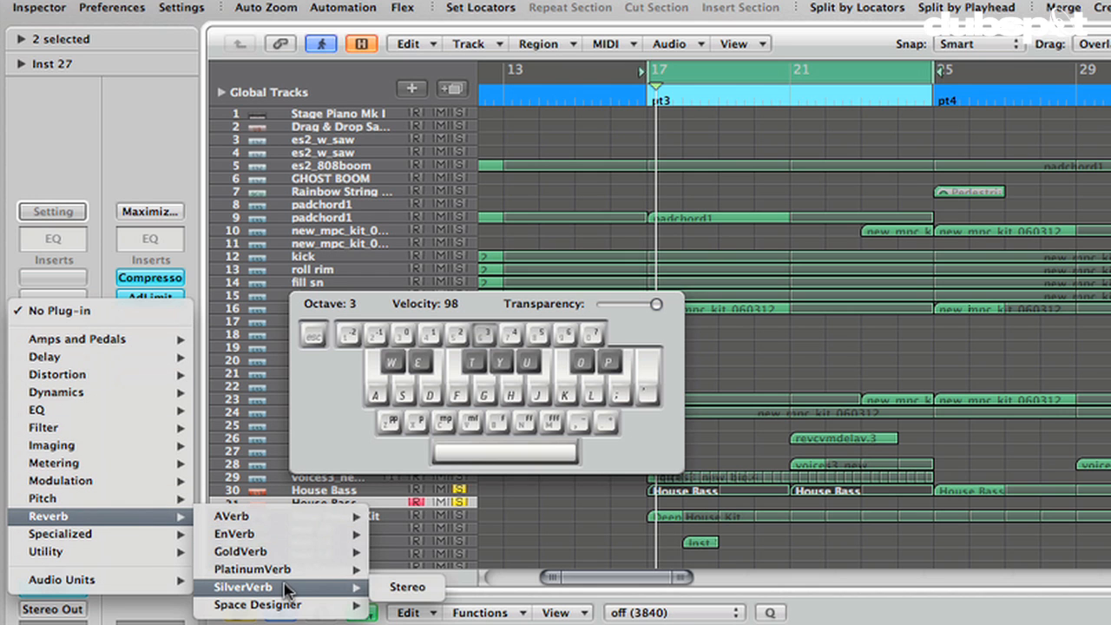
# Insert a SilverVerb reverb on the bass channel with its Mix lowered to about 17%.
pyautogui.click(407, 587)
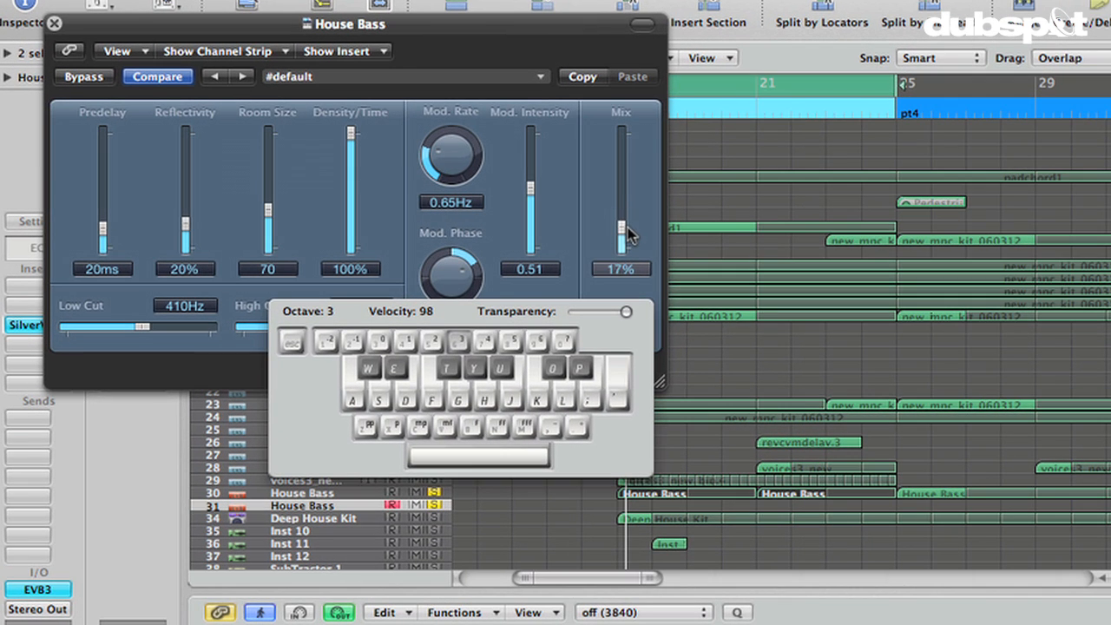
pyautogui.moveTo(622, 222); pyautogui.dragTo(621, 240)
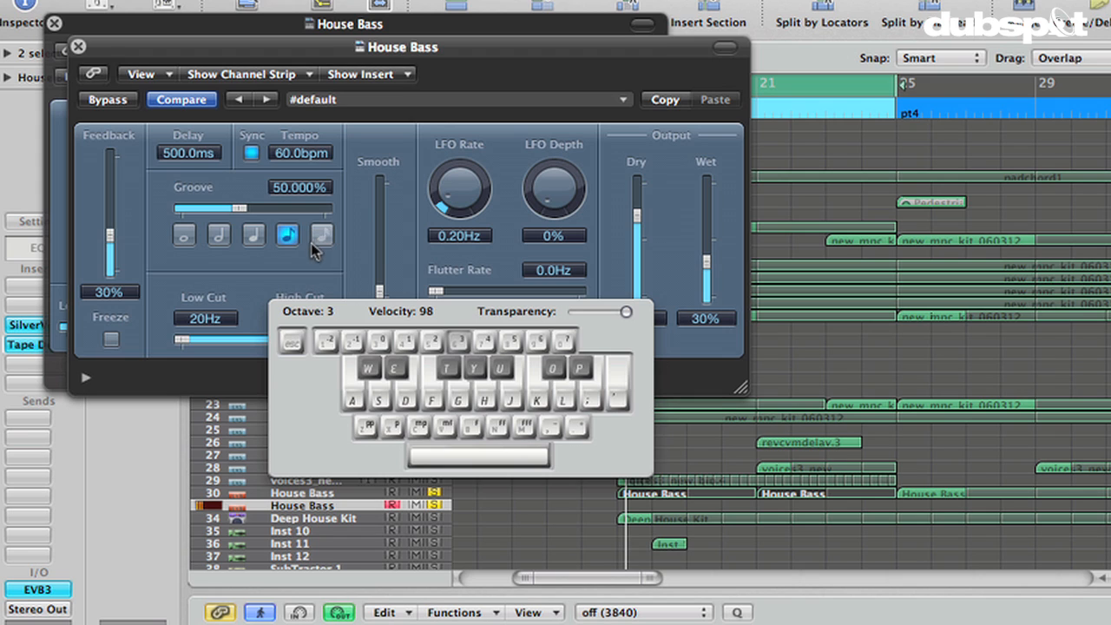
# Set the Tape Delay to 250 ms with feedback and wet level down around 15%.
pyautogui.click(322, 236)
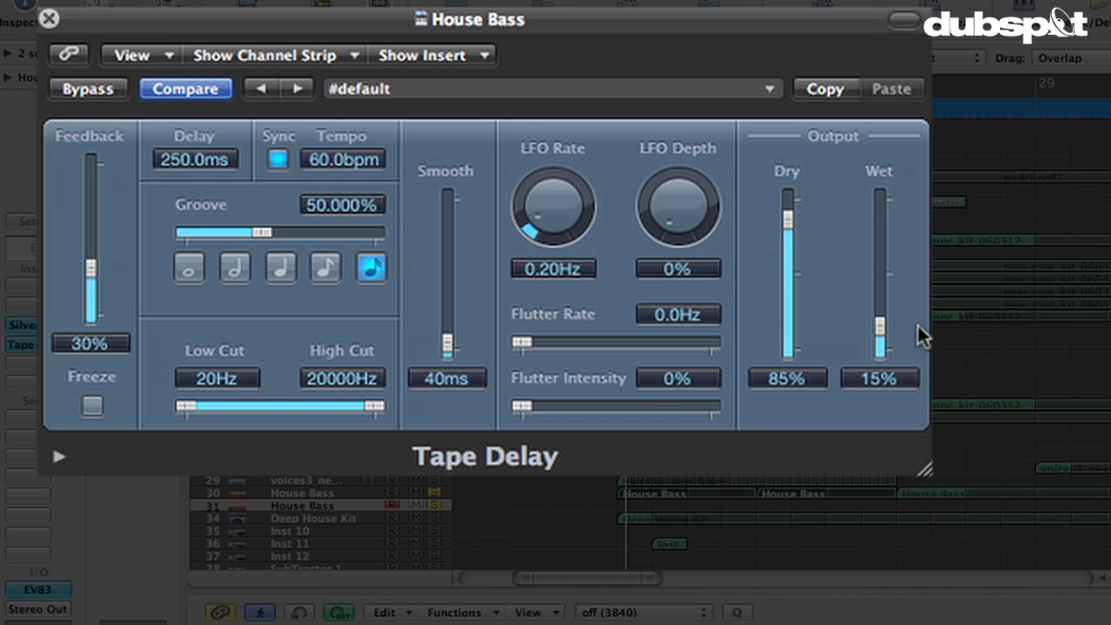
pyautogui.moveTo(67, 45)
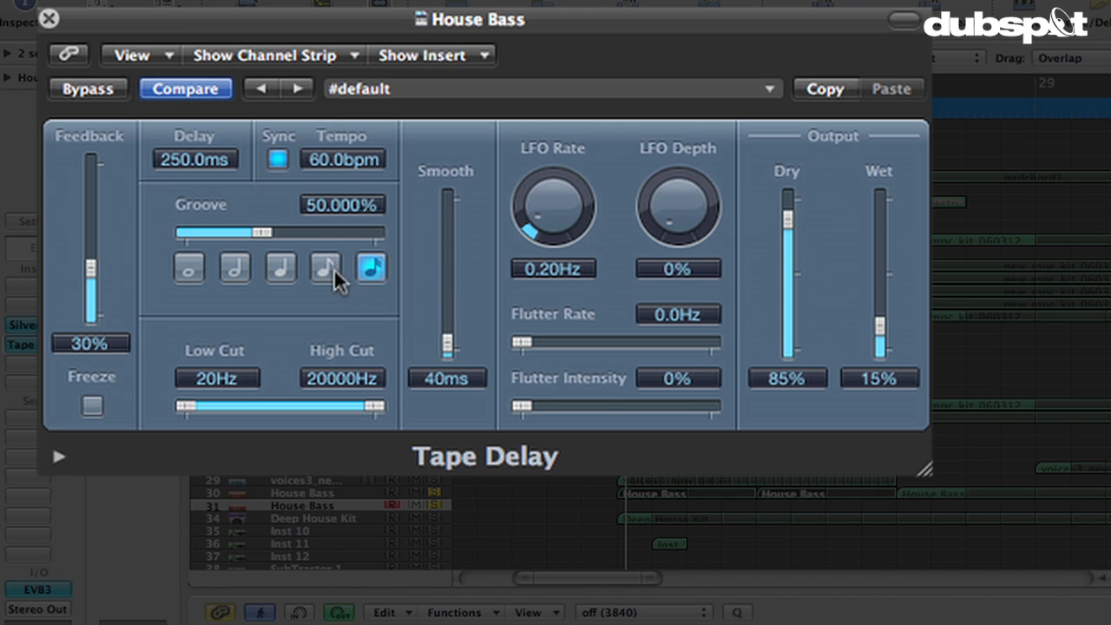
pyautogui.moveTo(90, 257); pyautogui.dragTo(90, 299)
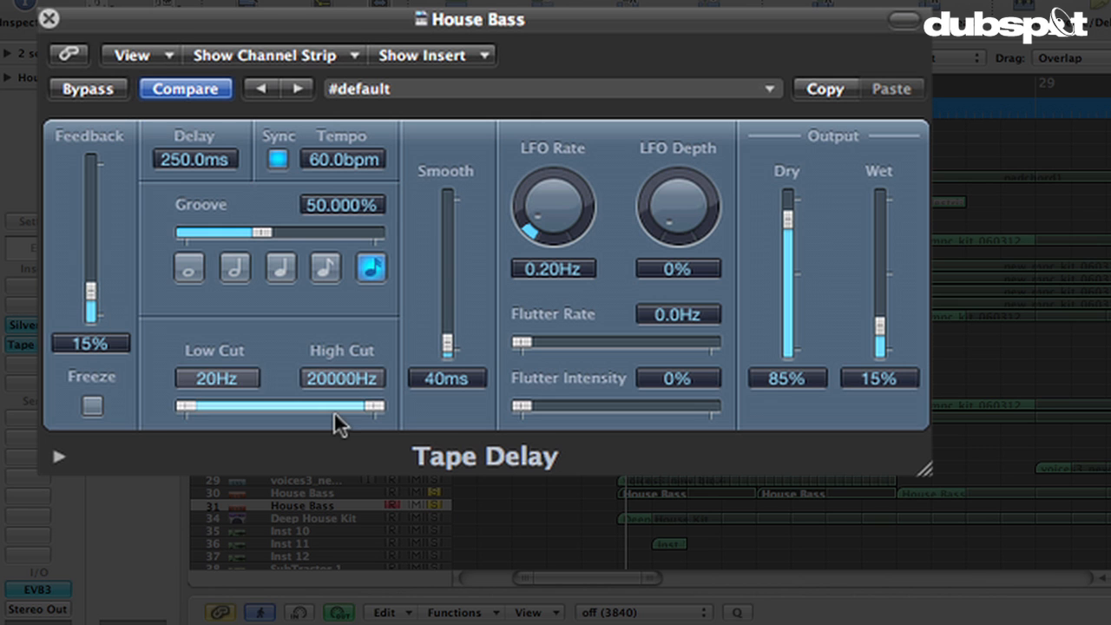
pyautogui.moveTo(380, 406); pyautogui.dragTo(354, 406)
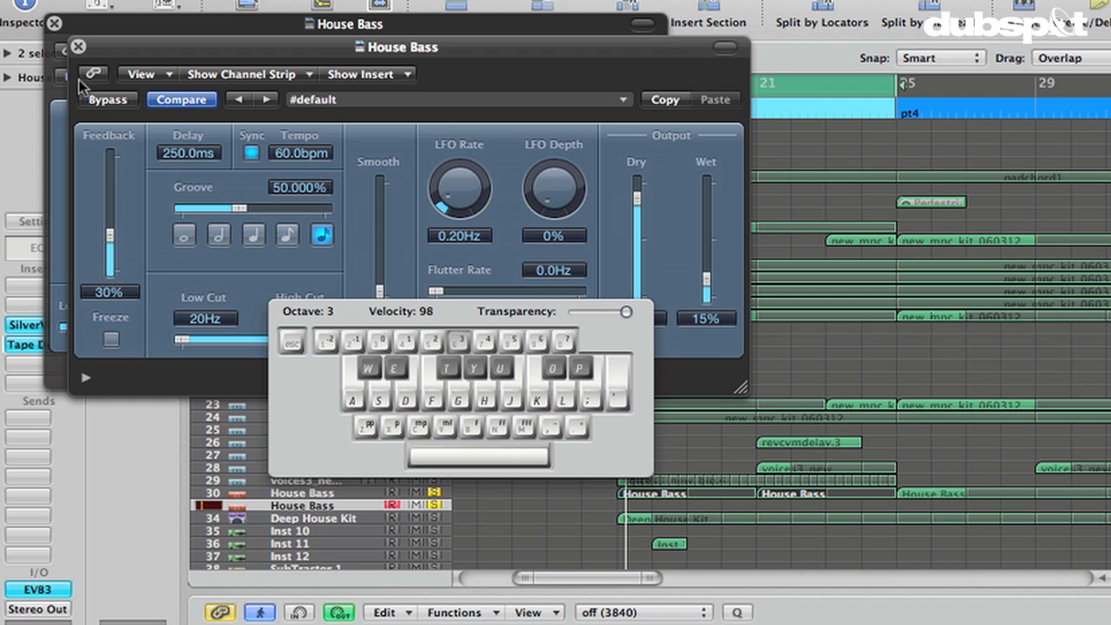
pyautogui.moveTo(108, 200); pyautogui.dragTo(108, 251)
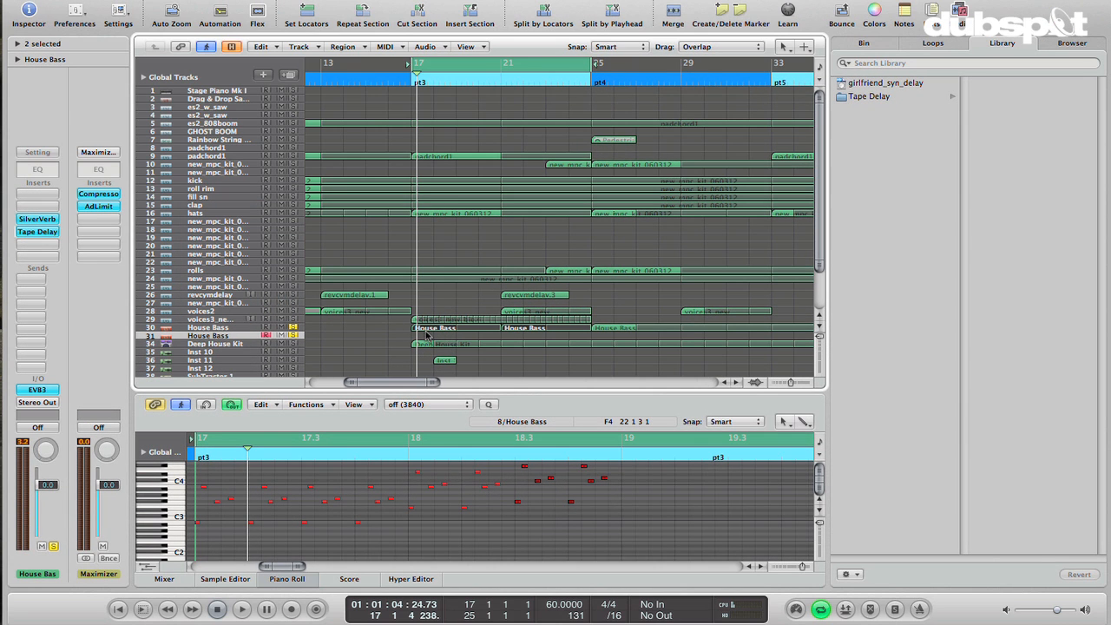
# Drop the vocal audio file from the Library onto its own track in the Arrange area.
pyautogui.click(242, 608)
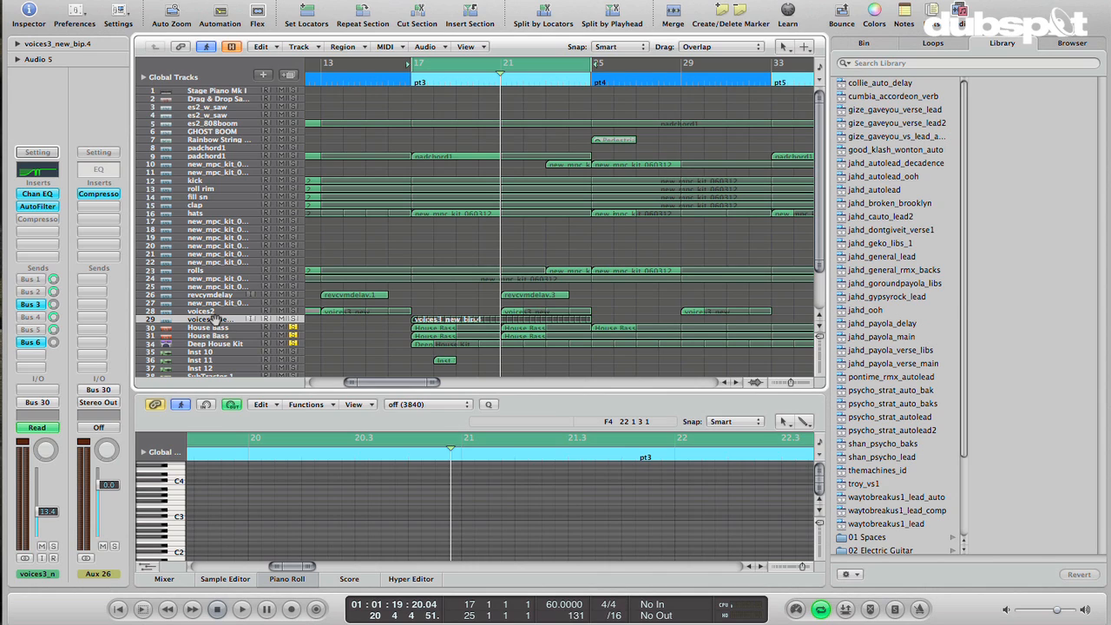
pyautogui.moveTo(296, 321)
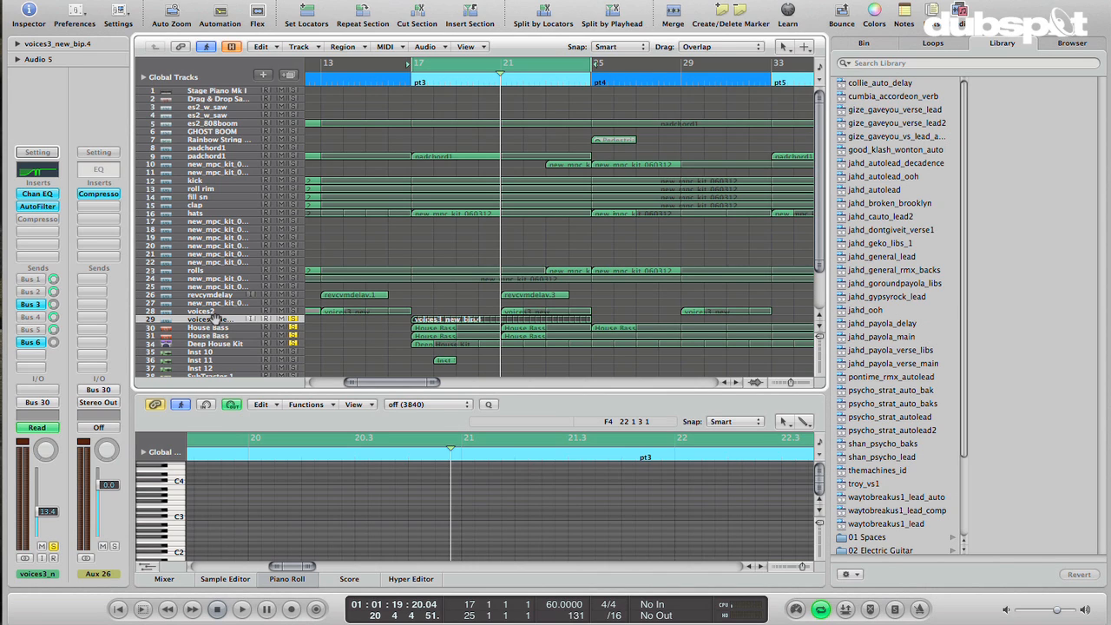
pyautogui.moveTo(329, 345)
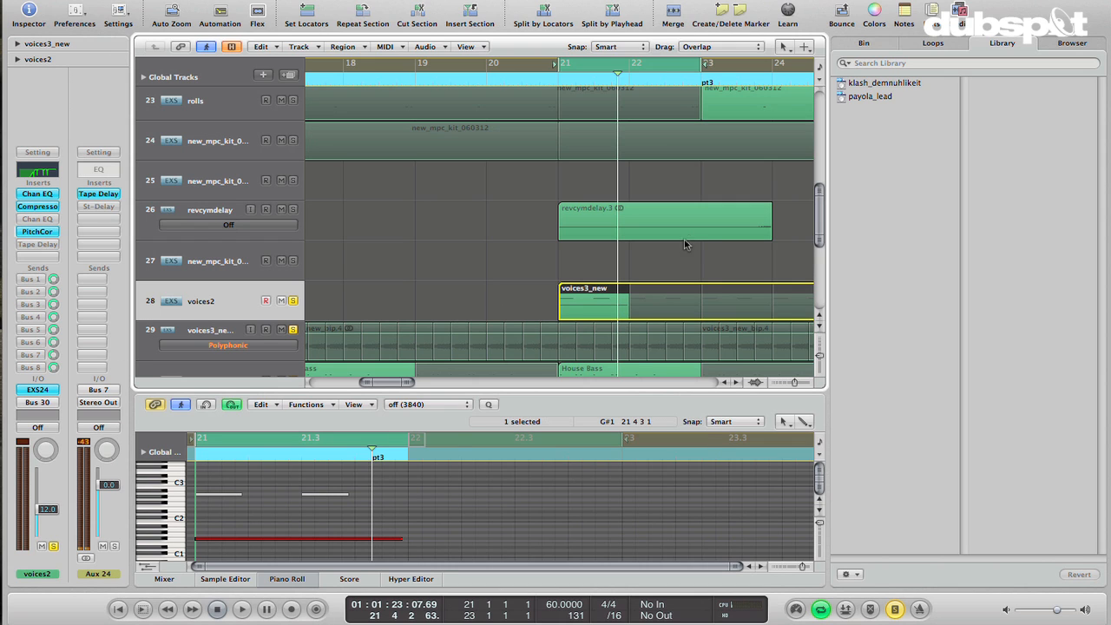
# Drag the short newvox vocal region from bar 21 back to start at bar 17.
pyautogui.rightClick(594, 302)
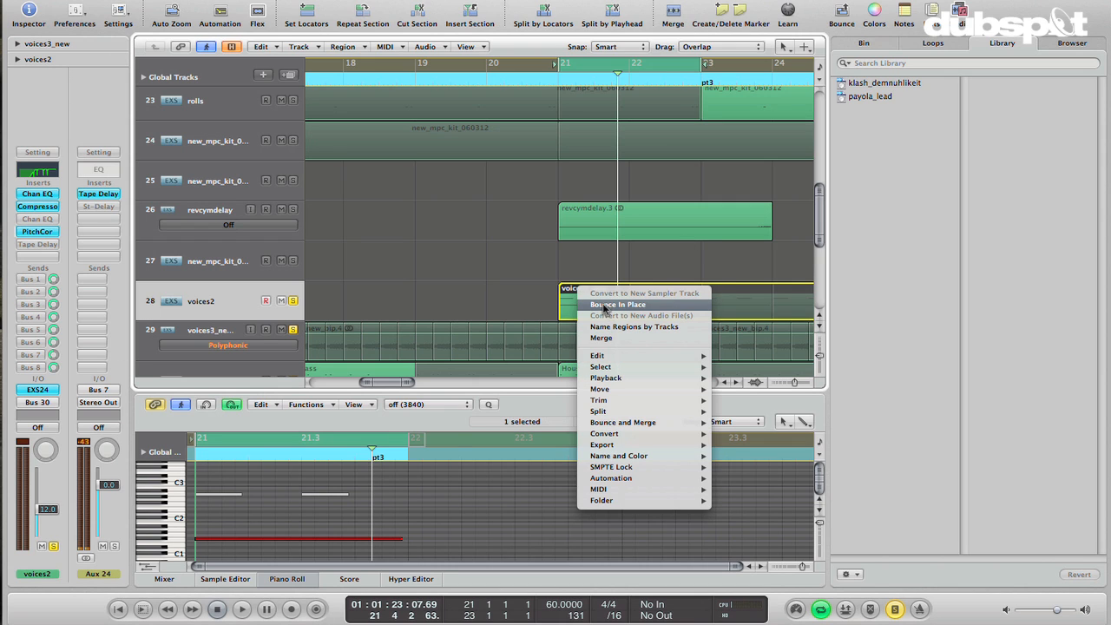
pyautogui.click(616, 304)
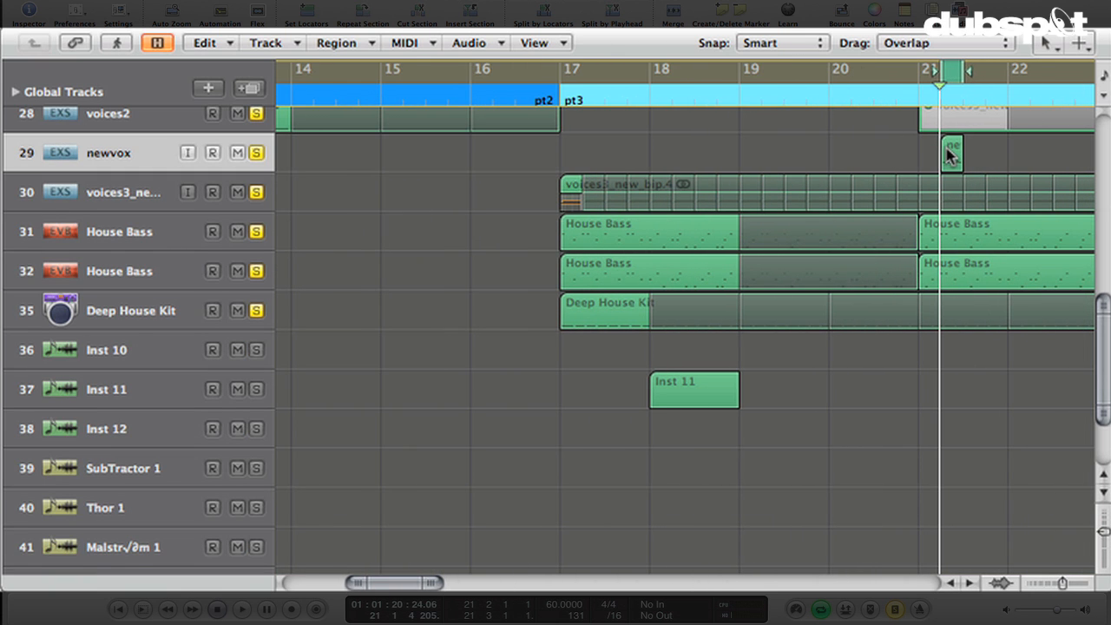
pyautogui.moveTo(952, 153); pyautogui.dragTo(572, 153)
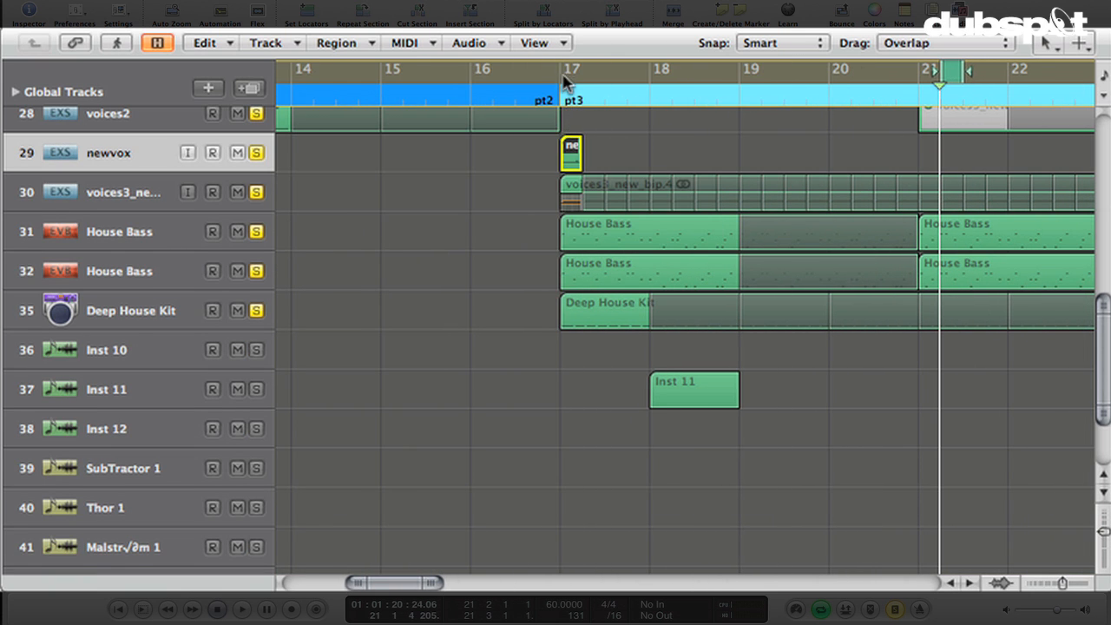
pyautogui.click(594, 70)
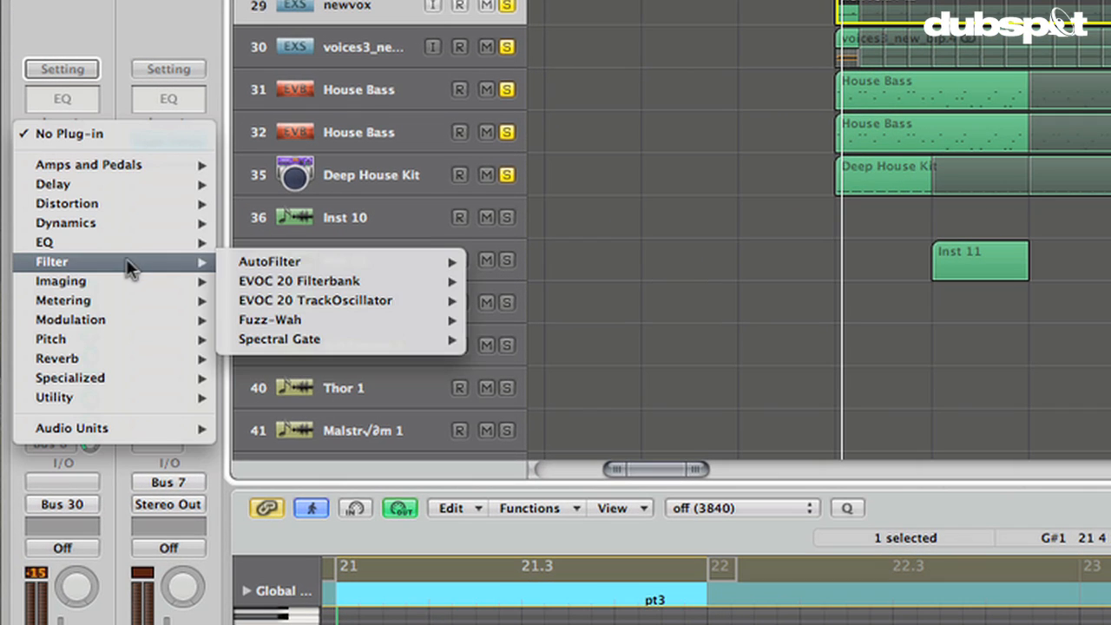
pyautogui.moveTo(291, 281)
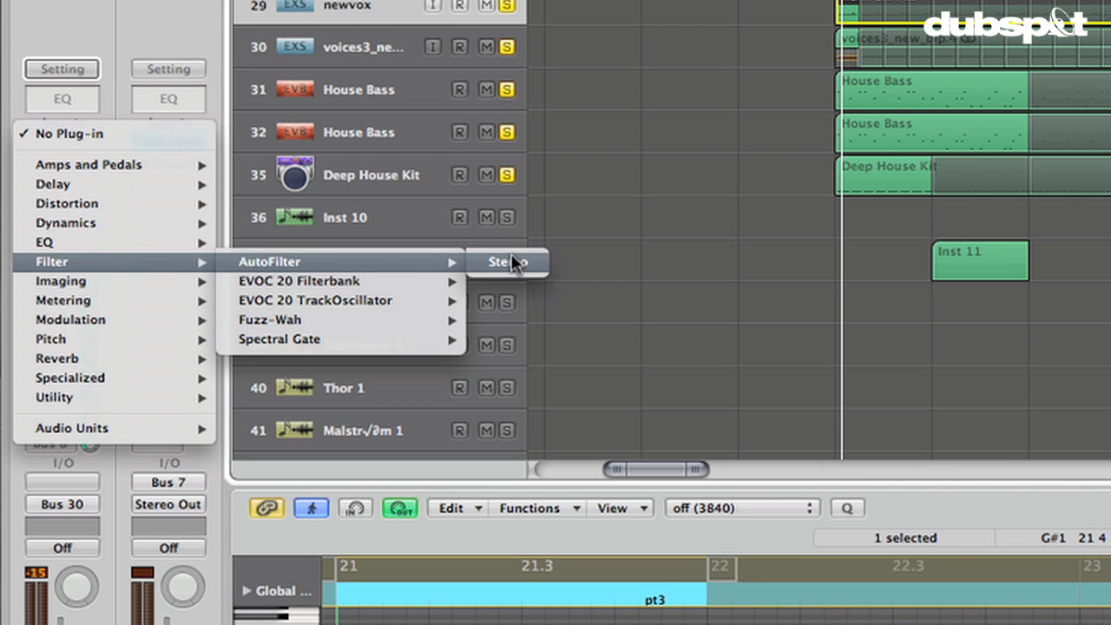
# Insert a stereo AutoFilter on the vocal channel, resonance about 38%, LFO rate 4 bars.
pyautogui.click(502, 260)
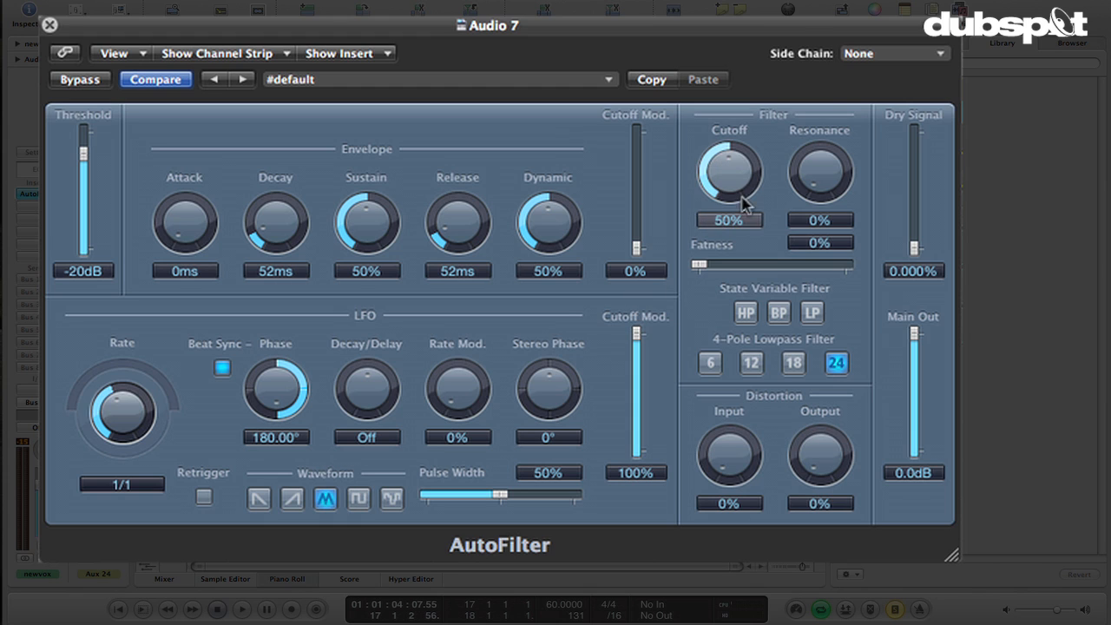
pyautogui.moveTo(820, 173); pyautogui.dragTo(819, 139)
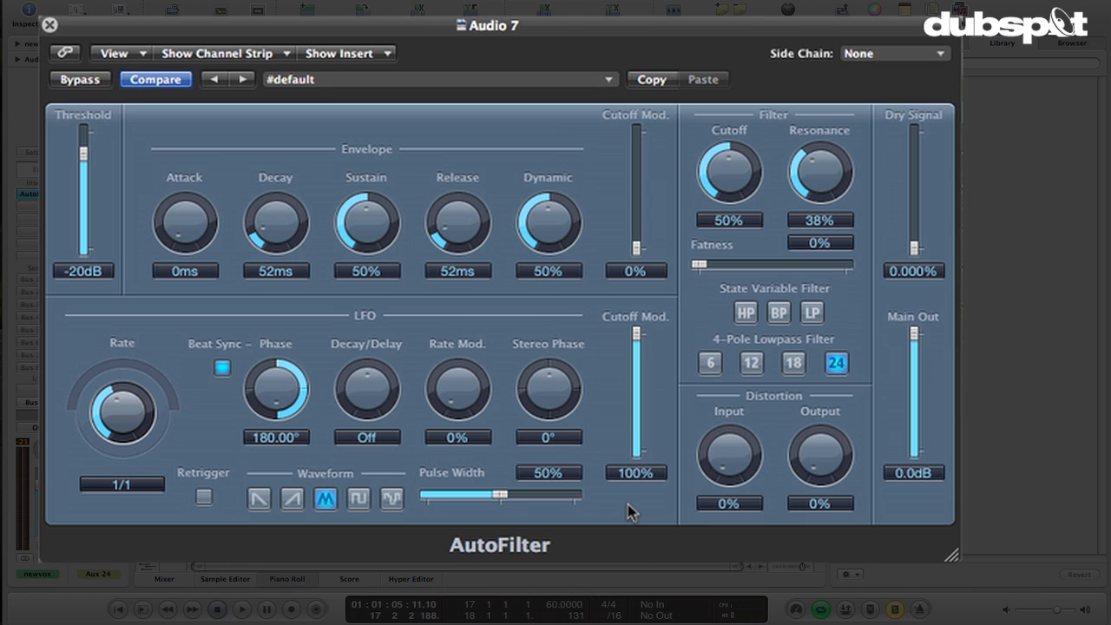
pyautogui.moveTo(122, 413); pyautogui.dragTo(130, 408)
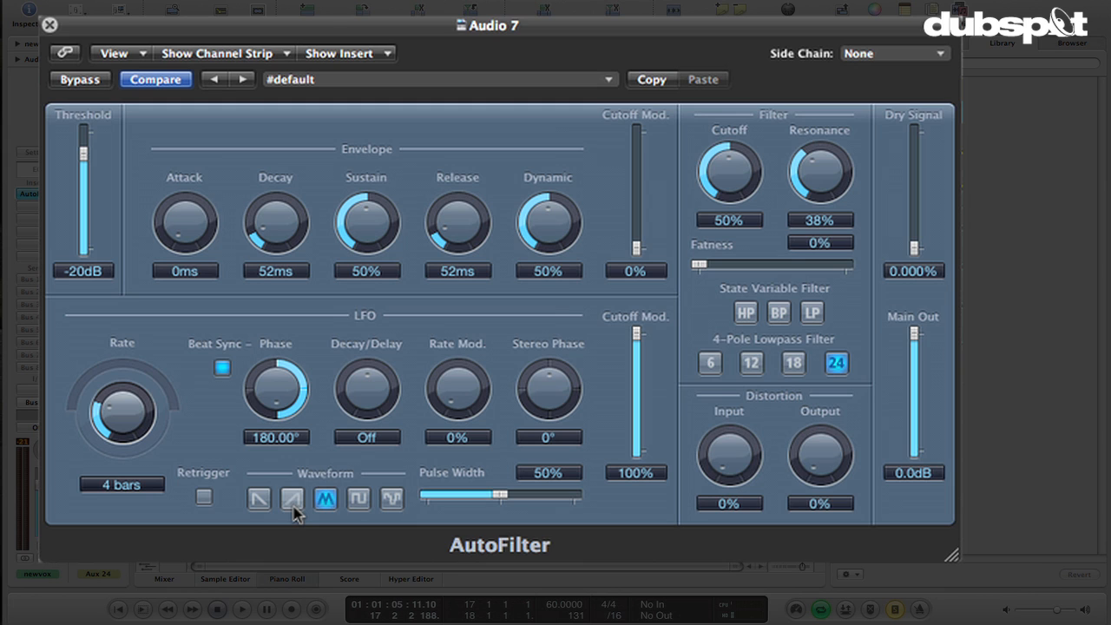
# Switch the AutoFilter LFO to a sawtooth ramp waveform.
pyautogui.click(292, 499)
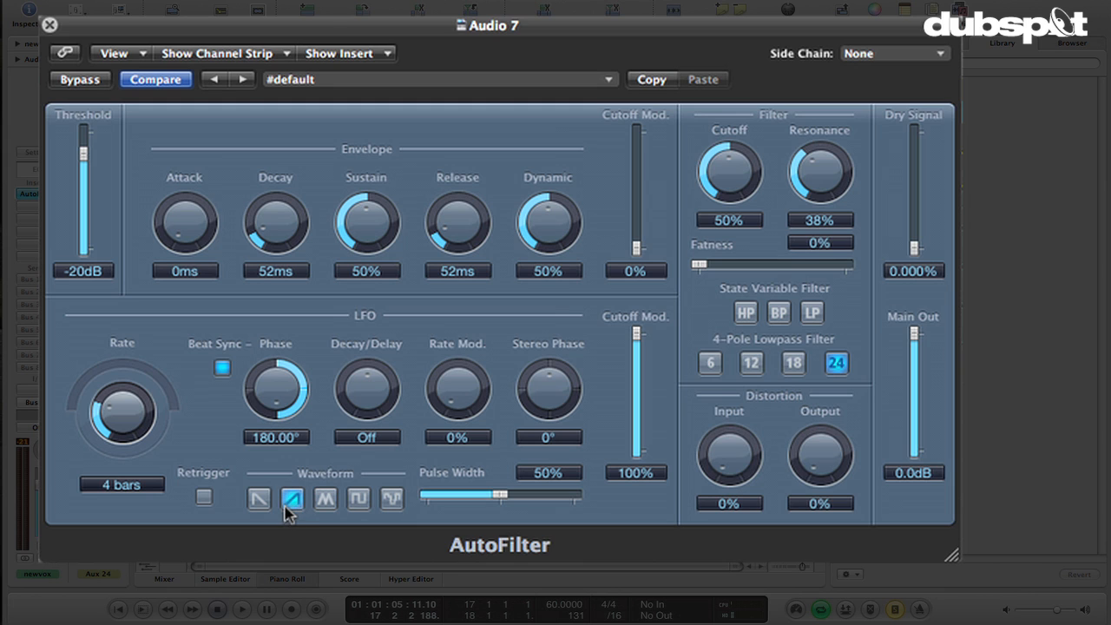
pyautogui.moveTo(302, 525)
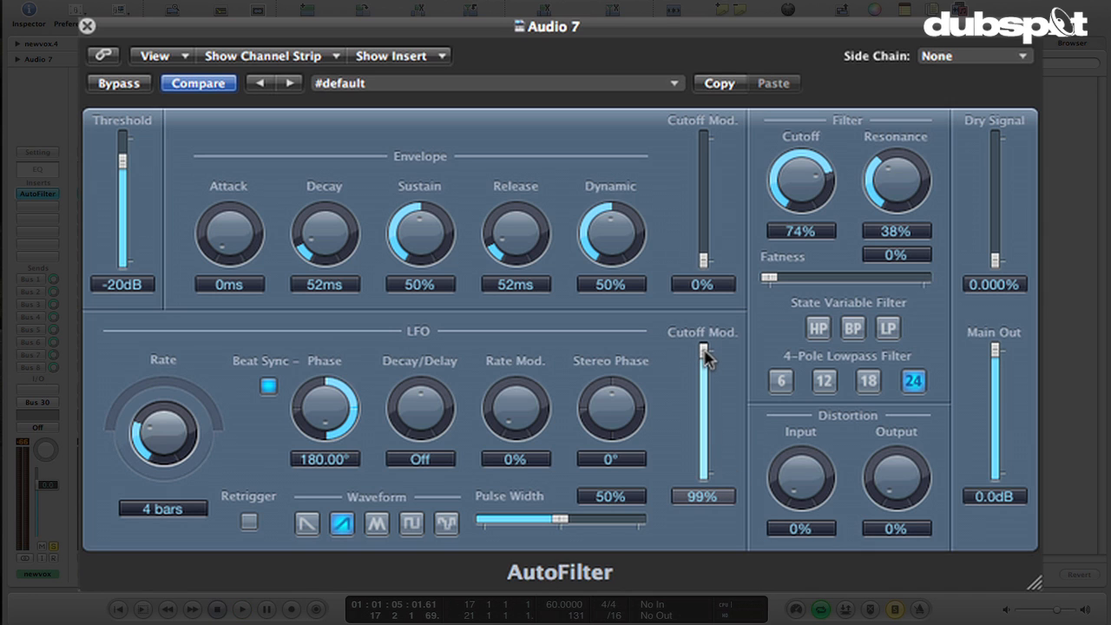
# Lower LFO cutoff modulation to about 49% and settle resonance around 40%.
pyautogui.moveTo(703, 350); pyautogui.dragTo(704, 359)
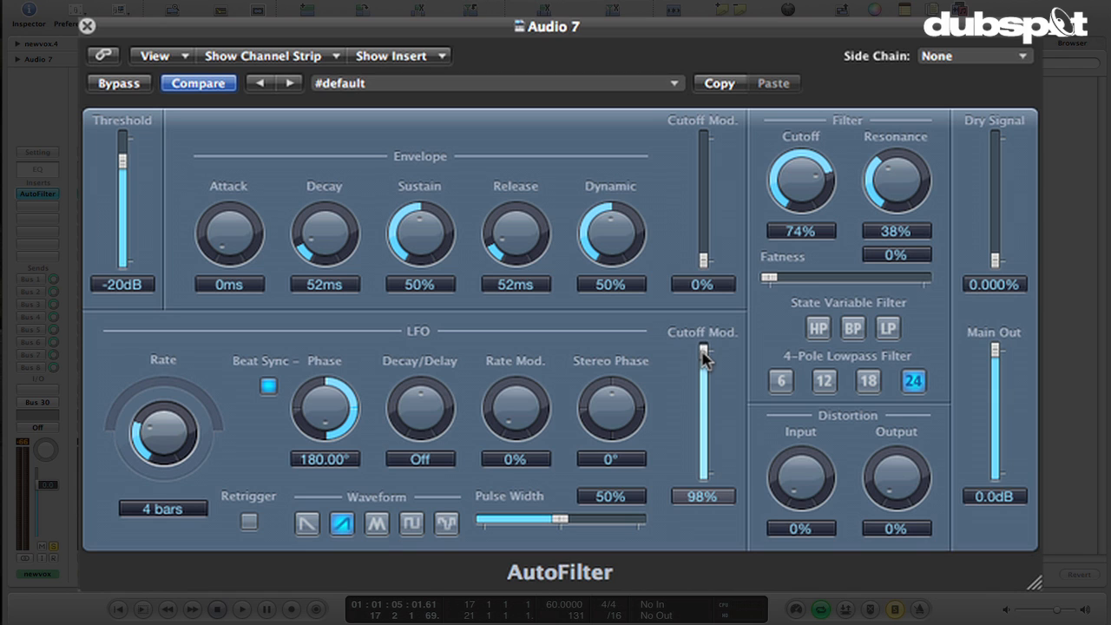
pyautogui.moveTo(703, 359); pyautogui.dragTo(703, 413)
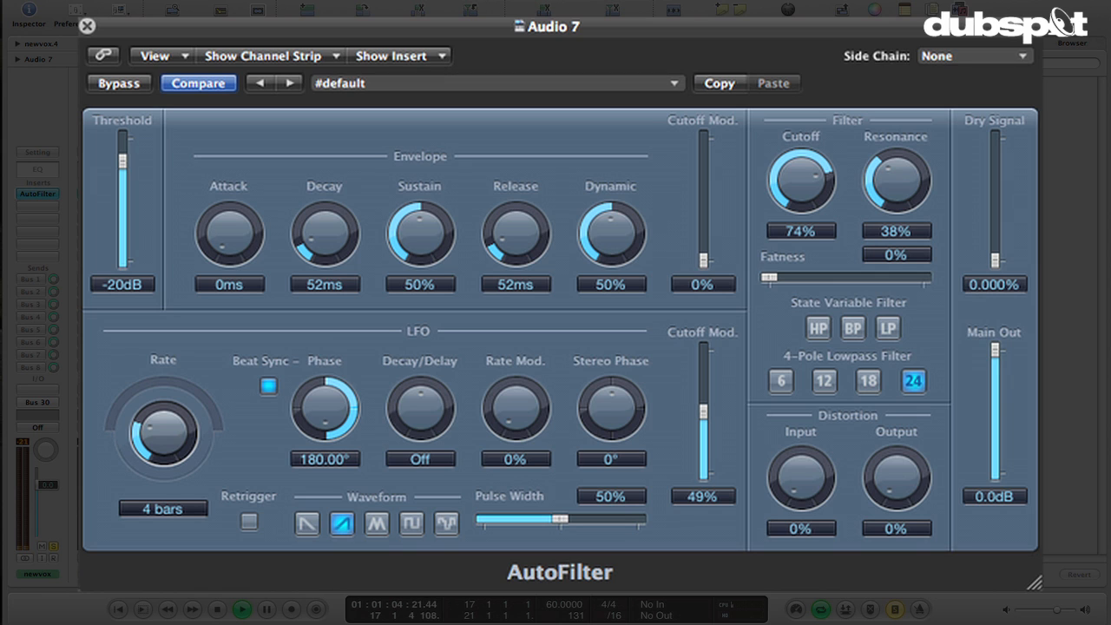
pyautogui.moveTo(896, 177); pyautogui.dragTo(903, 156)
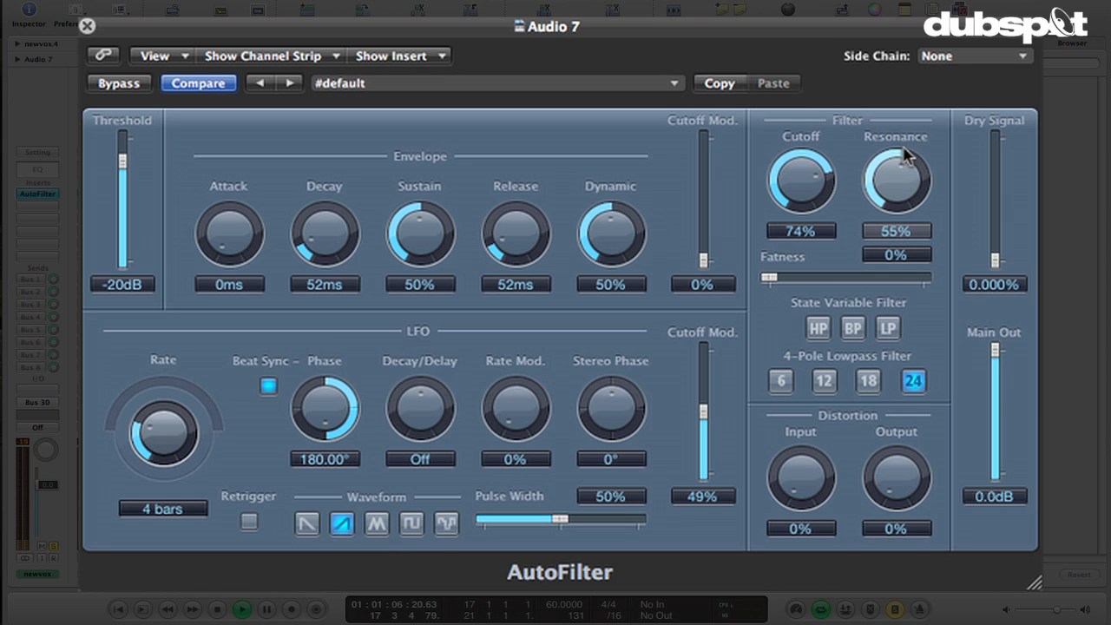
pyautogui.moveTo(896, 174); pyautogui.dragTo(896, 188)
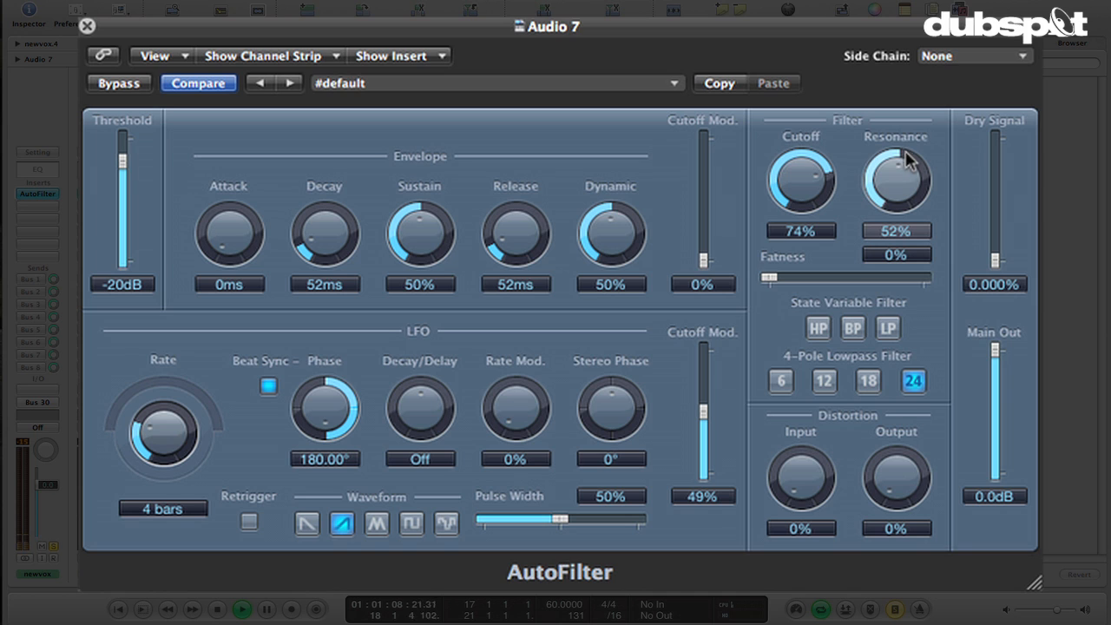
pyautogui.moveTo(896, 174); pyautogui.dragTo(920, 188)
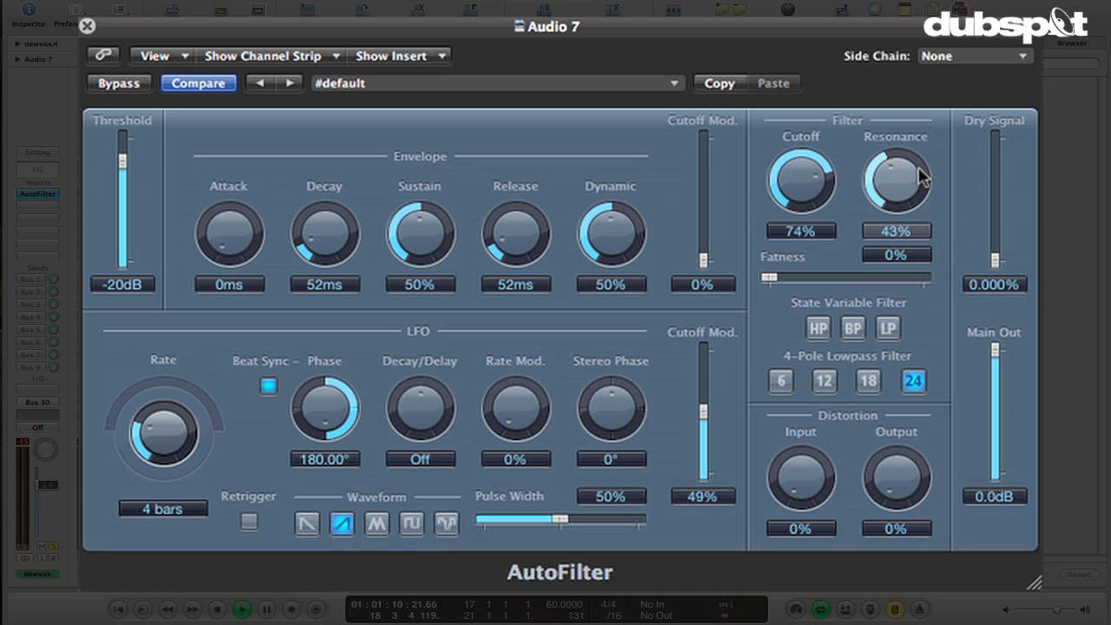
pyautogui.moveTo(896, 177); pyautogui.dragTo(896, 188)
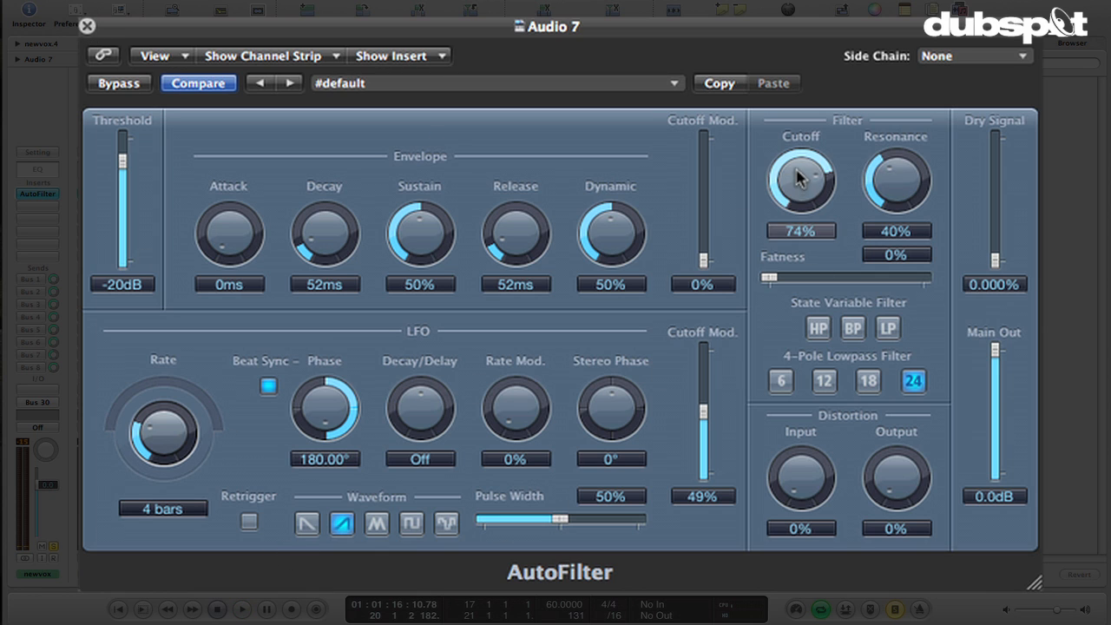
# Dip the AutoFilter cutoff to about 56%, then settle it around 69% for an audible sweep.
pyautogui.moveTo(800, 177); pyautogui.dragTo(851, 287)
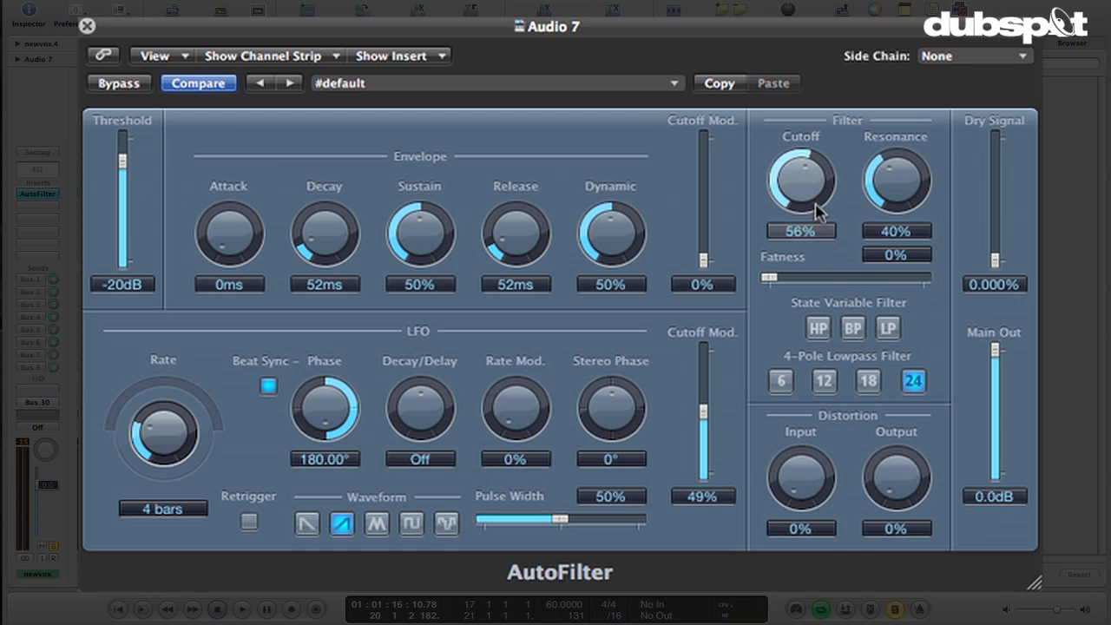
pyautogui.moveTo(801, 179); pyautogui.dragTo(817, 157)
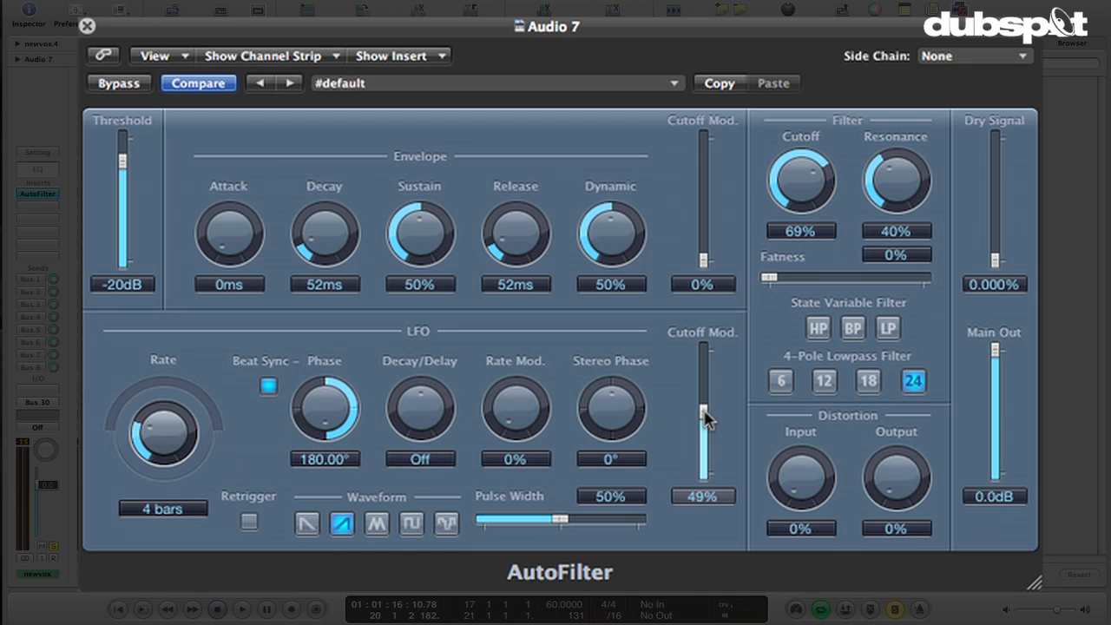
pyautogui.moveTo(691, 233)
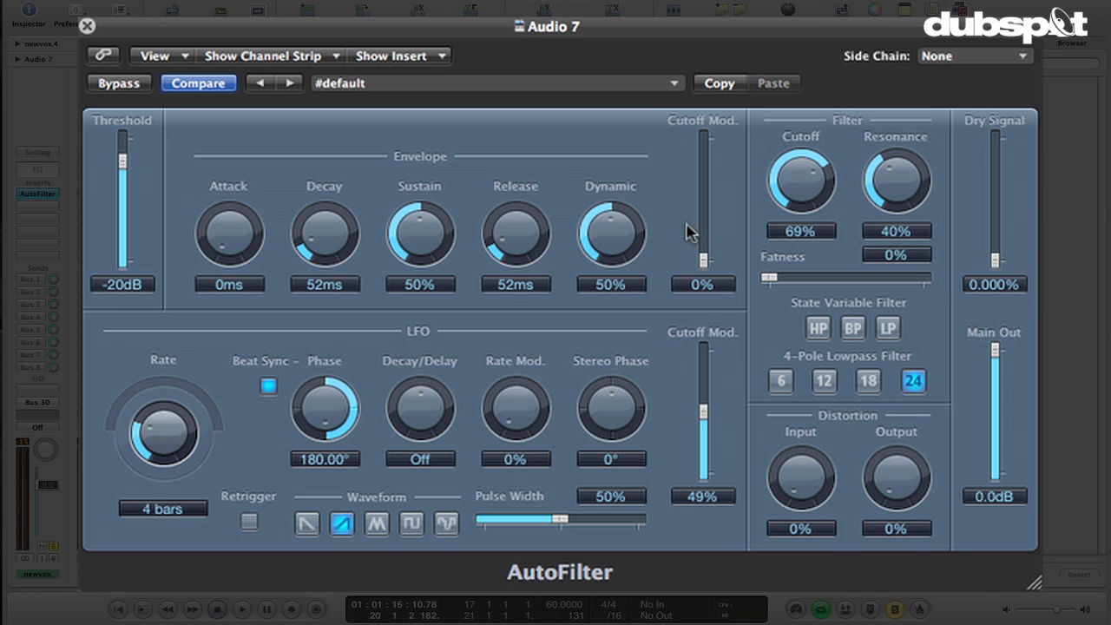
pyautogui.moveTo(716, 358)
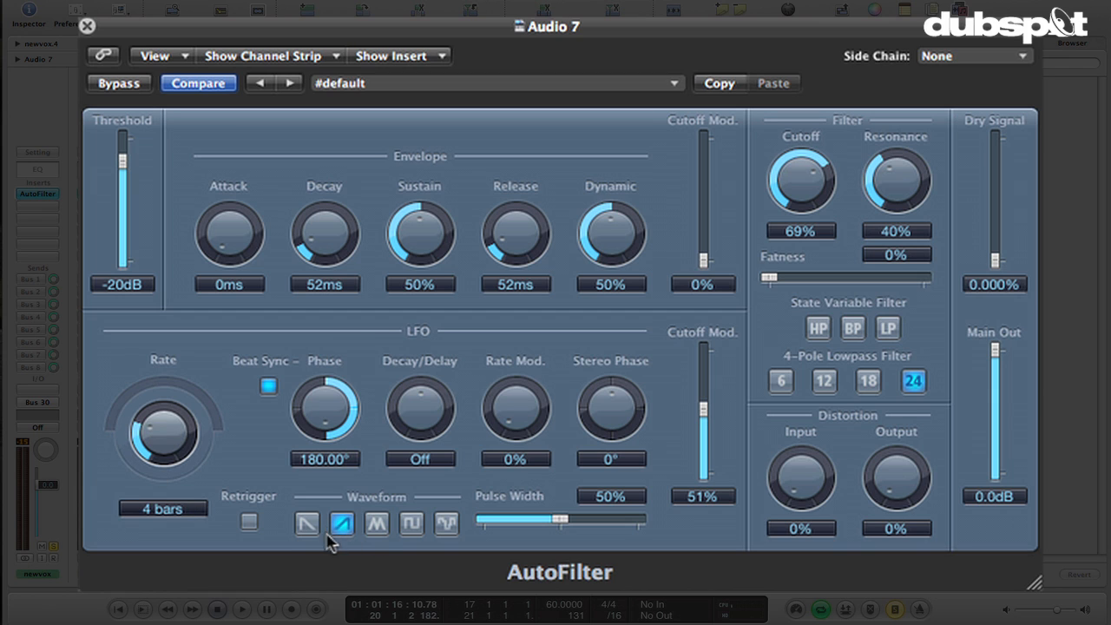
pyautogui.moveTo(460, 530)
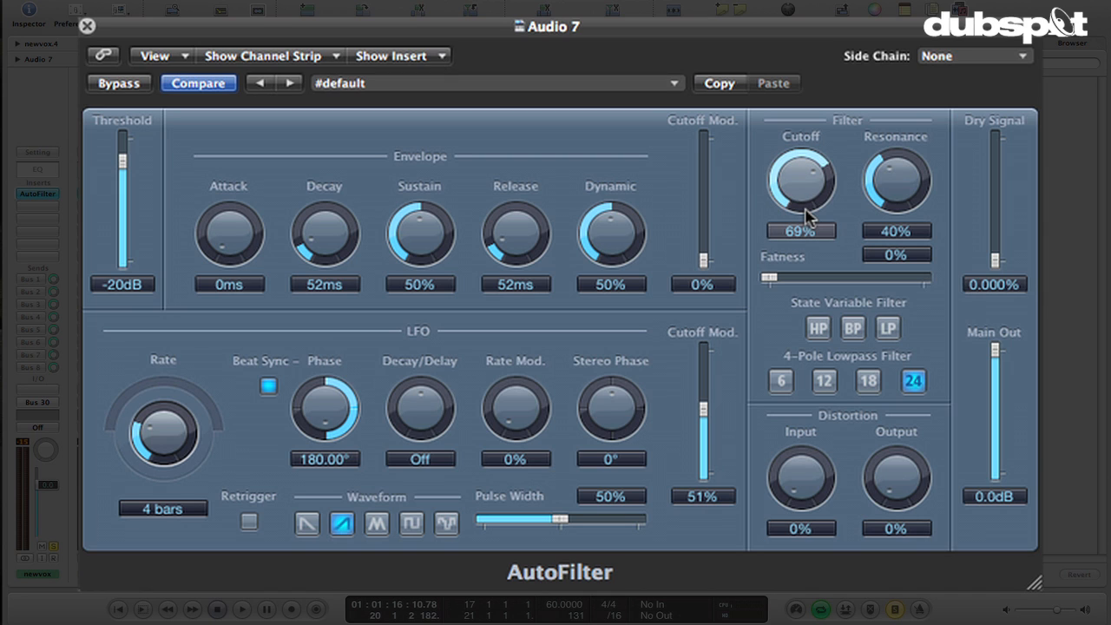
pyautogui.moveTo(808, 222)
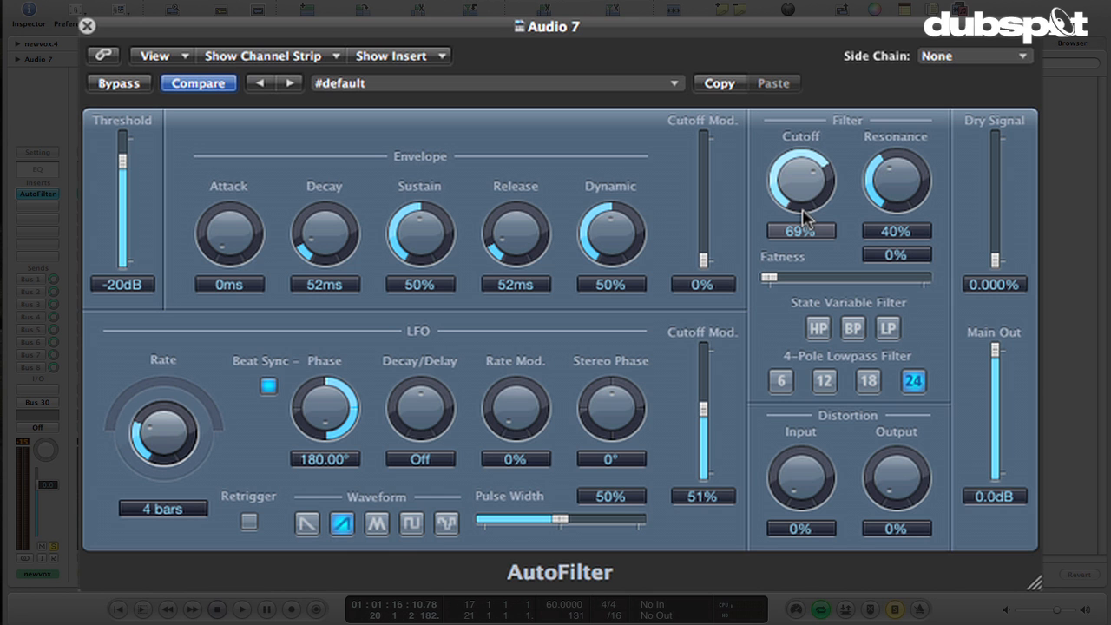